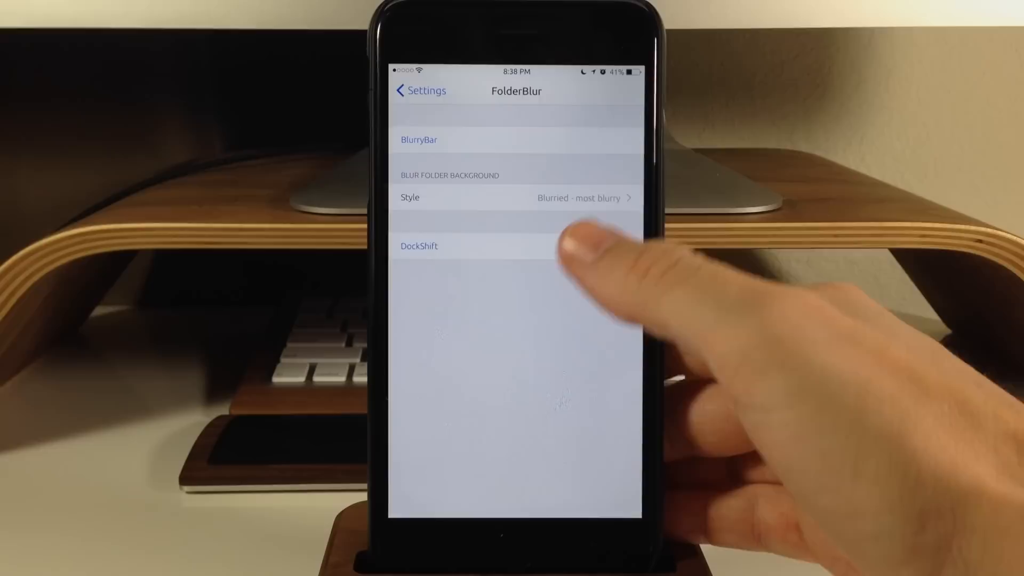
Step: Choose a folder blur style, preview it in a home screen folder, then try two other styles
click(516, 197)
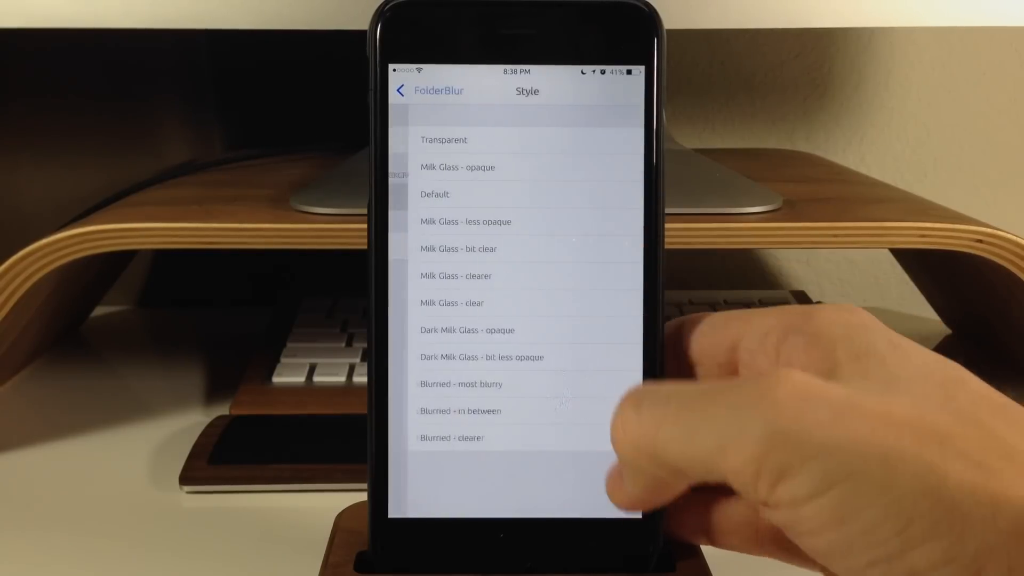
click(461, 384)
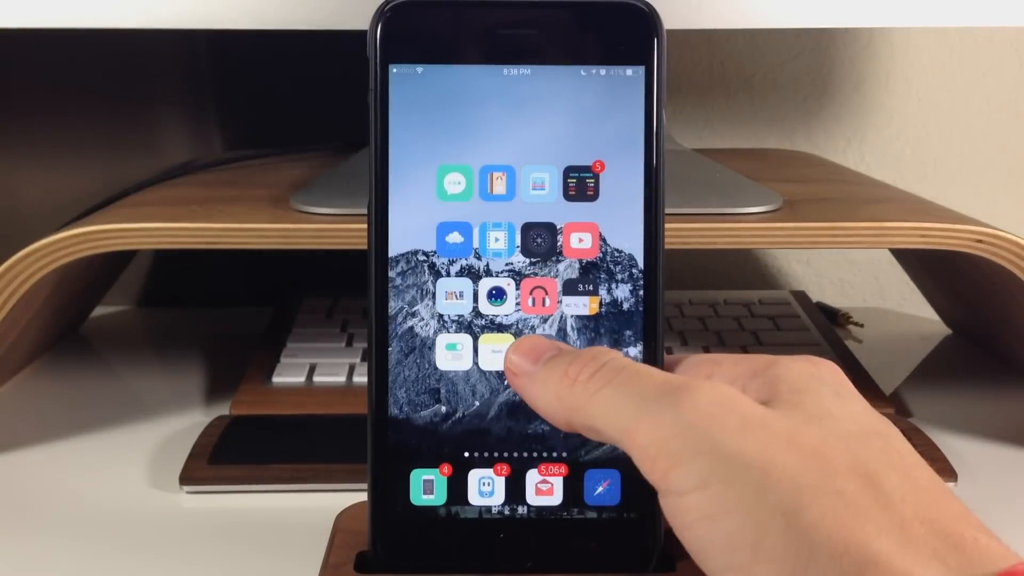
click(496, 350)
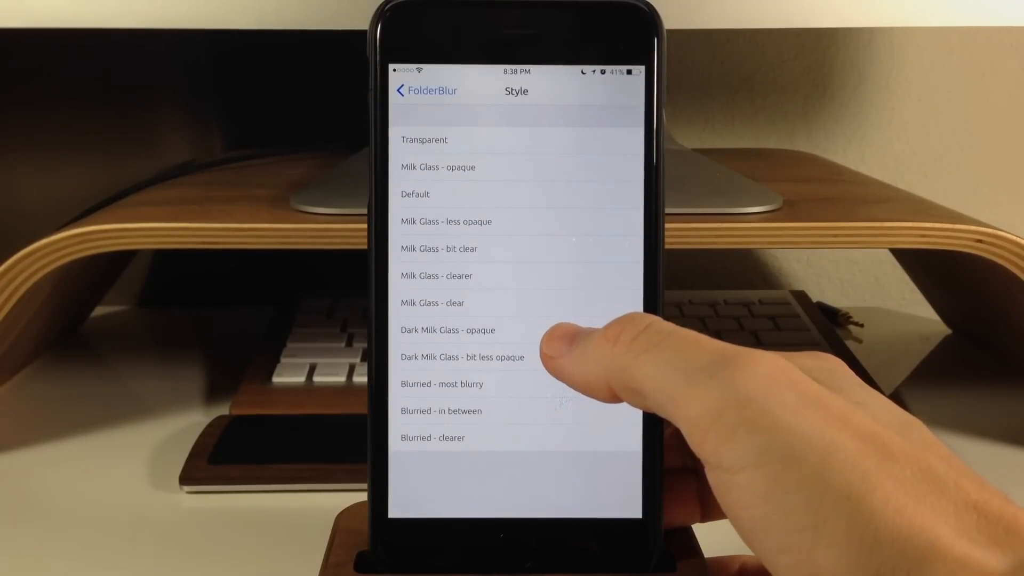
click(448, 330)
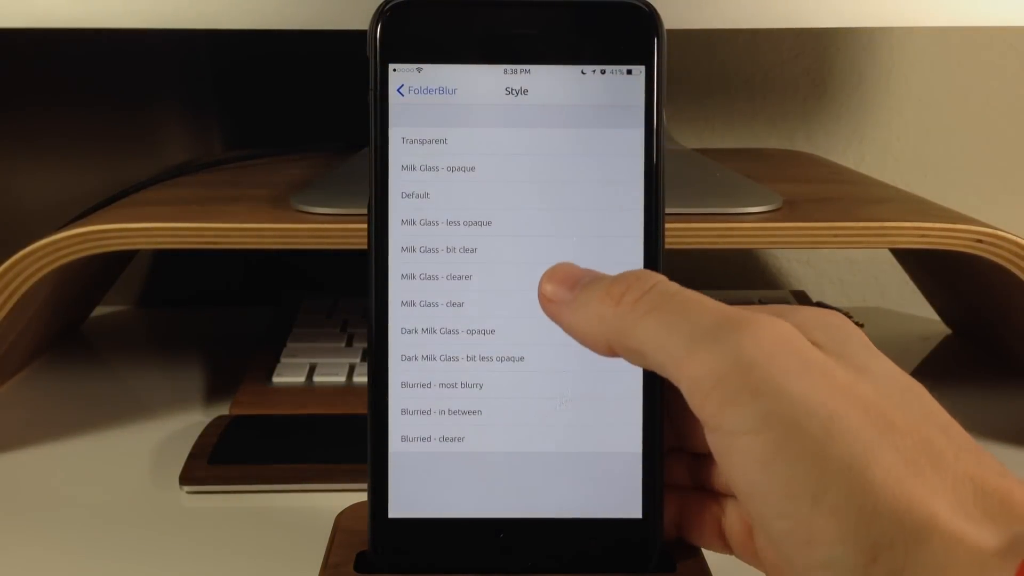
click(436, 276)
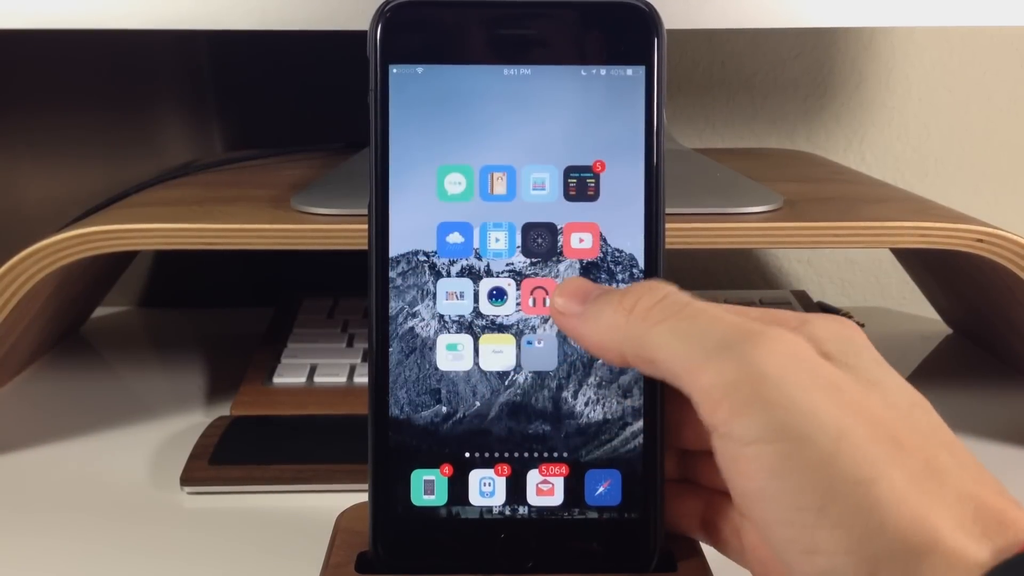
Step: Preview the home screen folder again and relaunch the Settings app
click(539, 297)
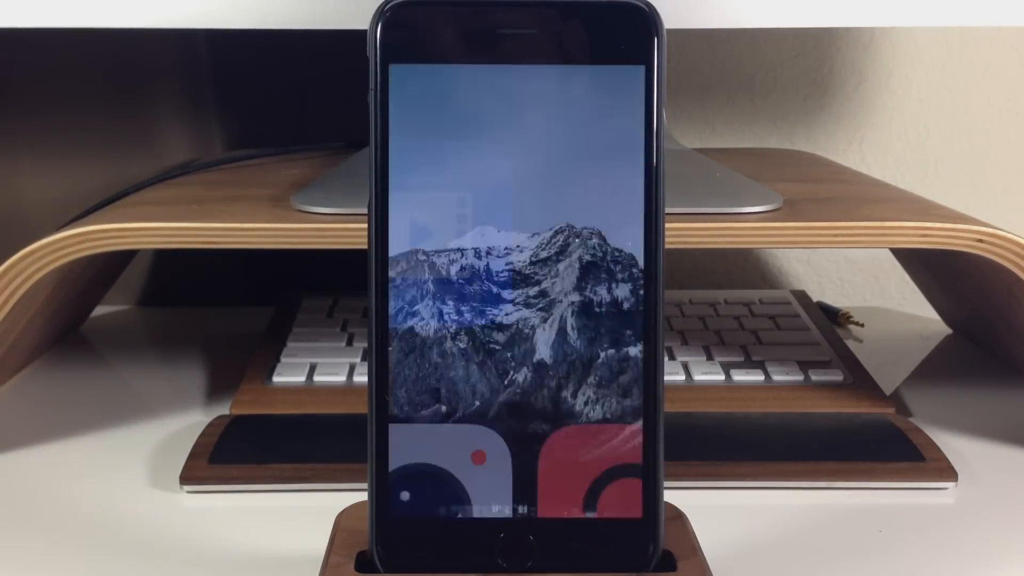
click(512, 533)
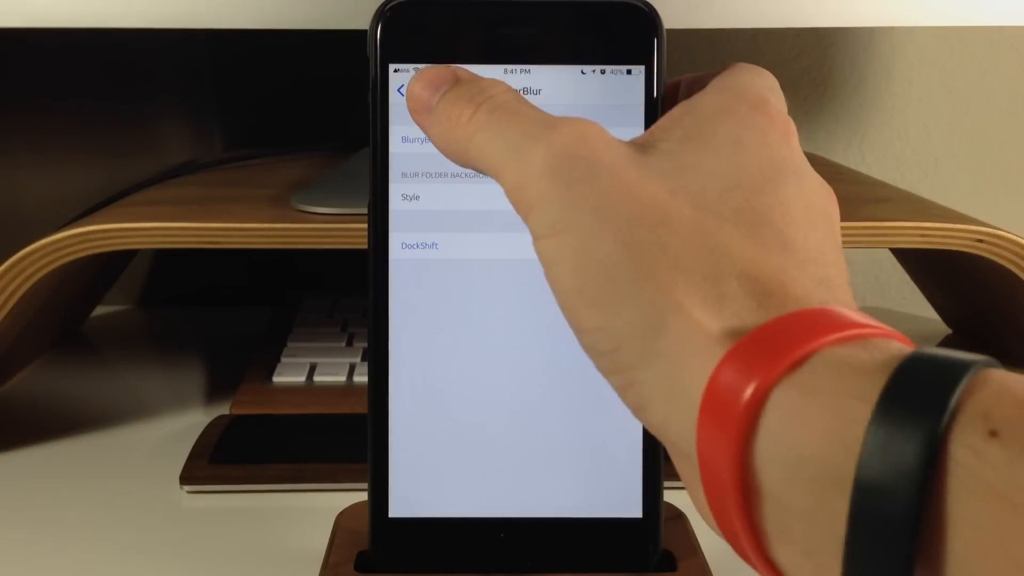
Step: Enter Eclair's settings and toggle Home Page on then back off, keeping Hide App and Now Playing App on
click(402, 90)
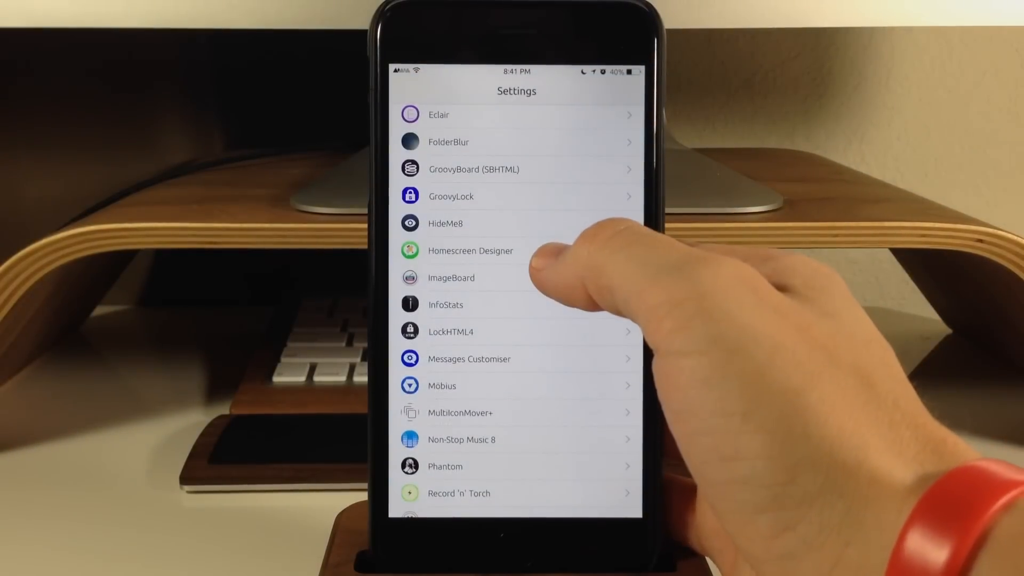
scroll(down, 3)
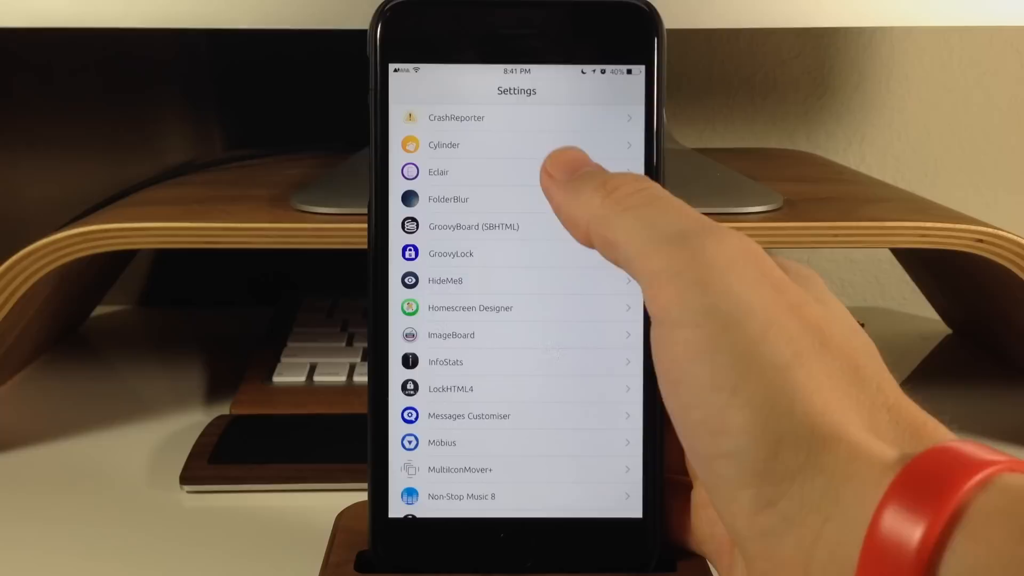
click(439, 172)
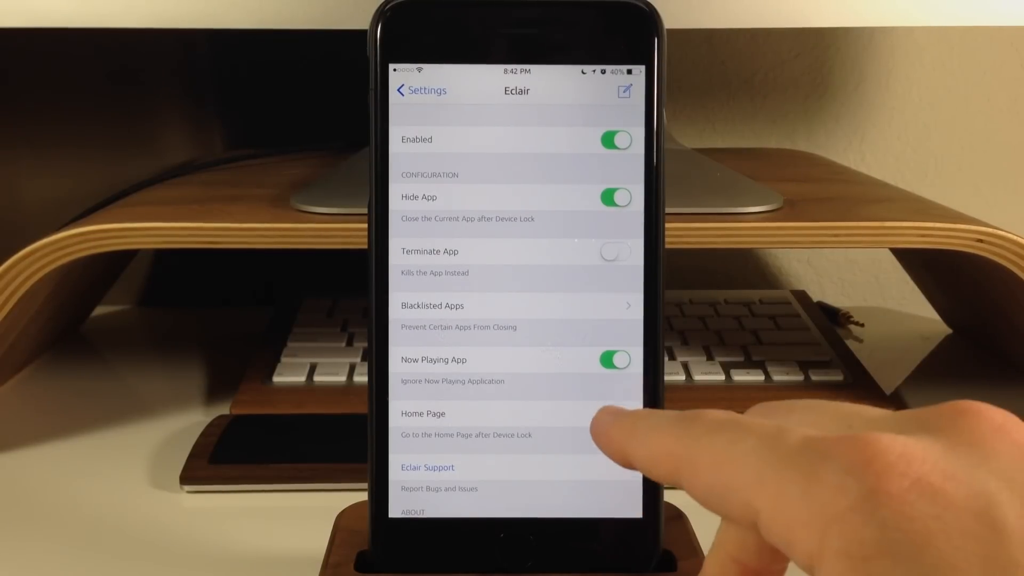
click(614, 413)
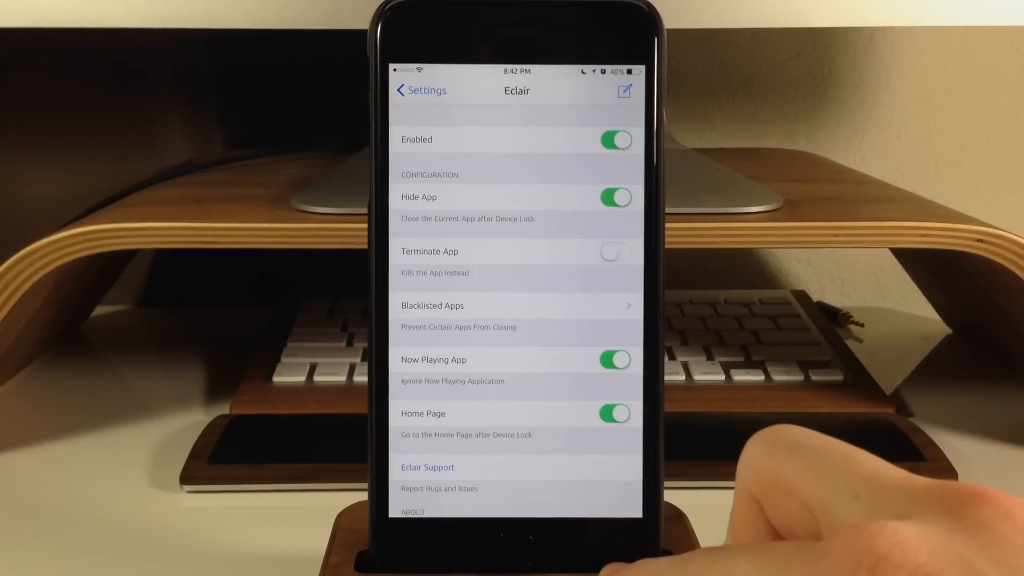
click(614, 413)
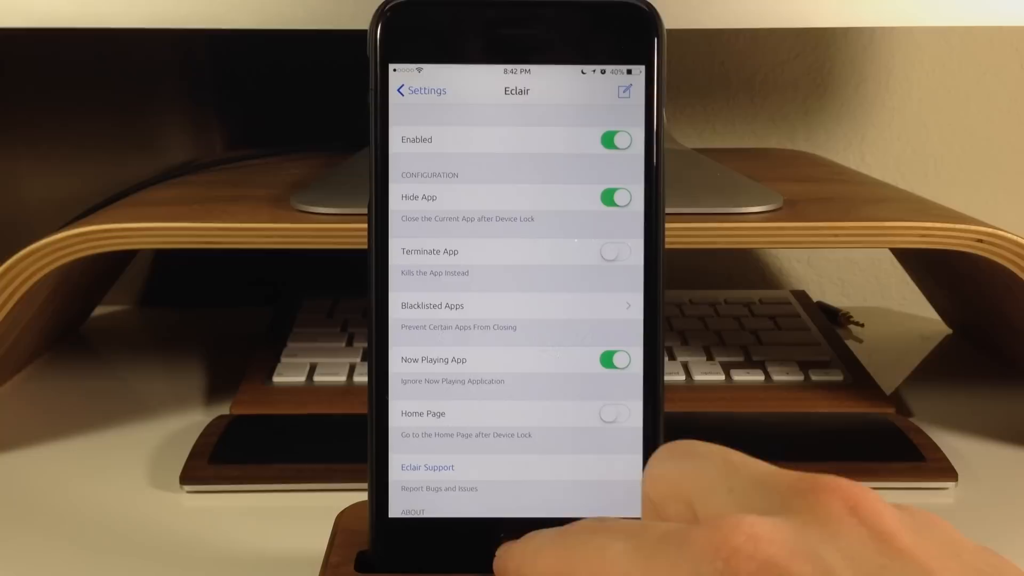
click(512, 535)
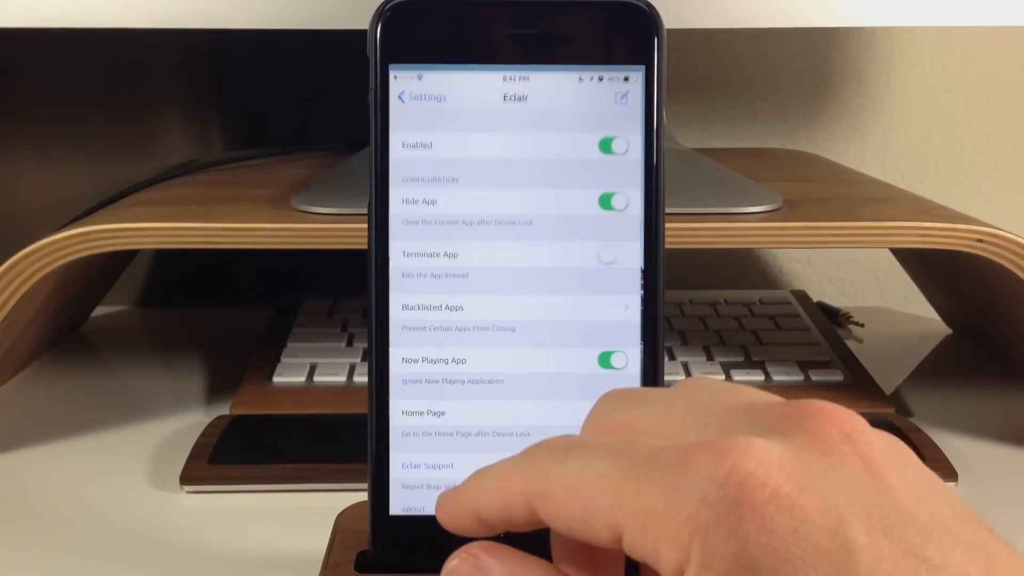
Step: Leave Eclair, start Select Image for the tweak and browse a Photos album
click(421, 96)
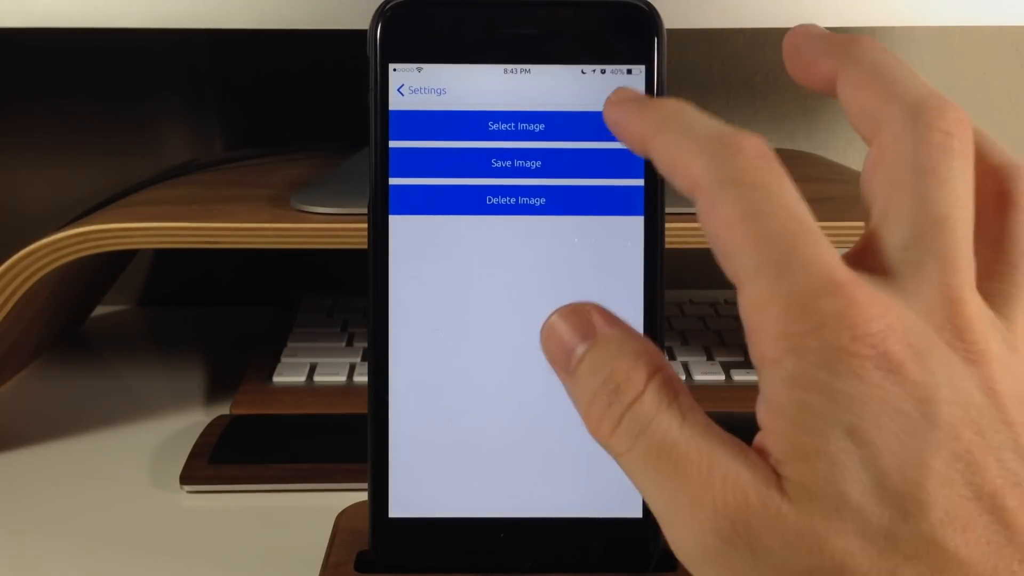
click(516, 125)
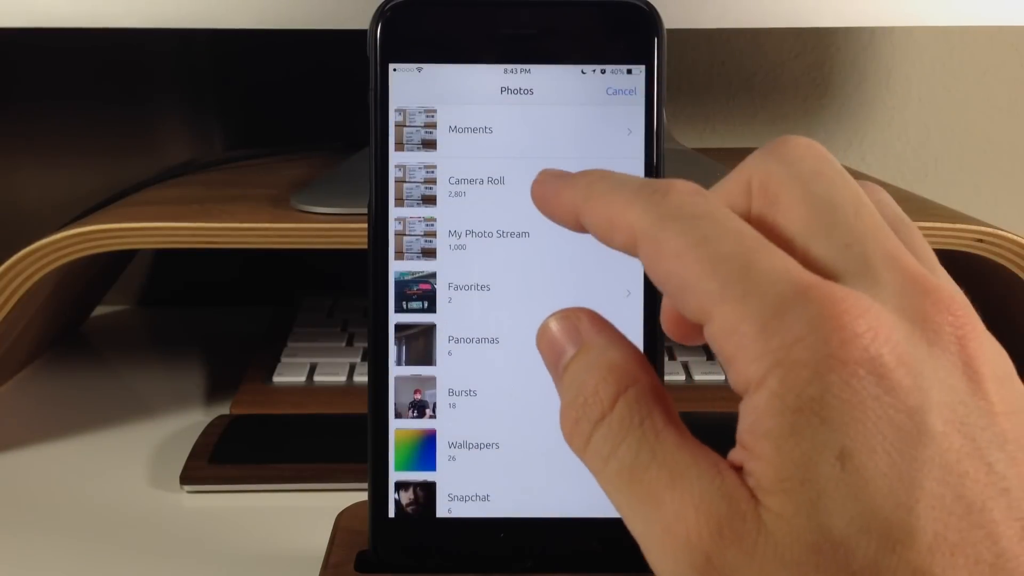
click(473, 449)
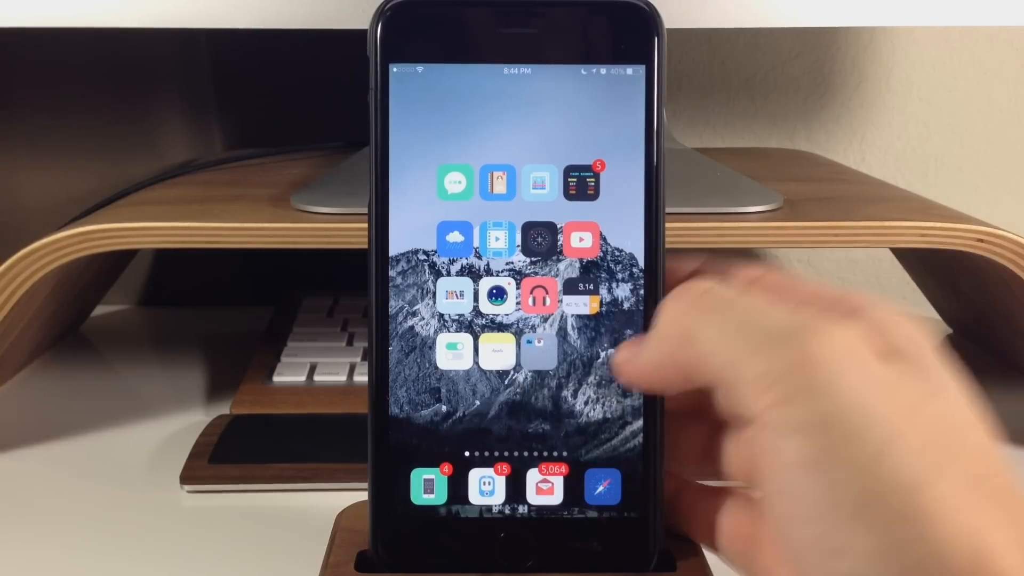
Step: Give the Slide Along Screen Left drag-bottom-to-top gesture the Define action
scroll(left, 3)
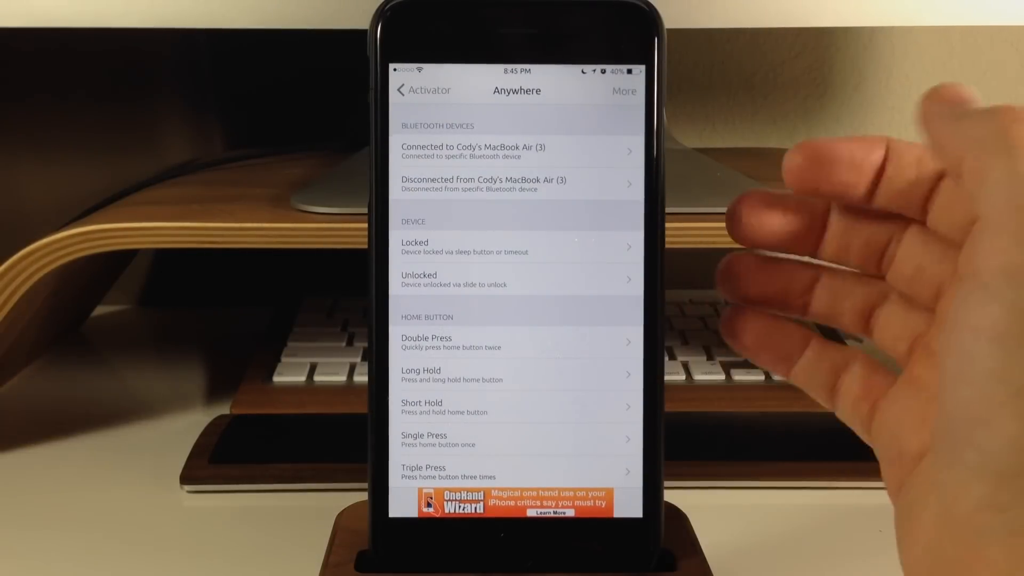
scroll(down, 3)
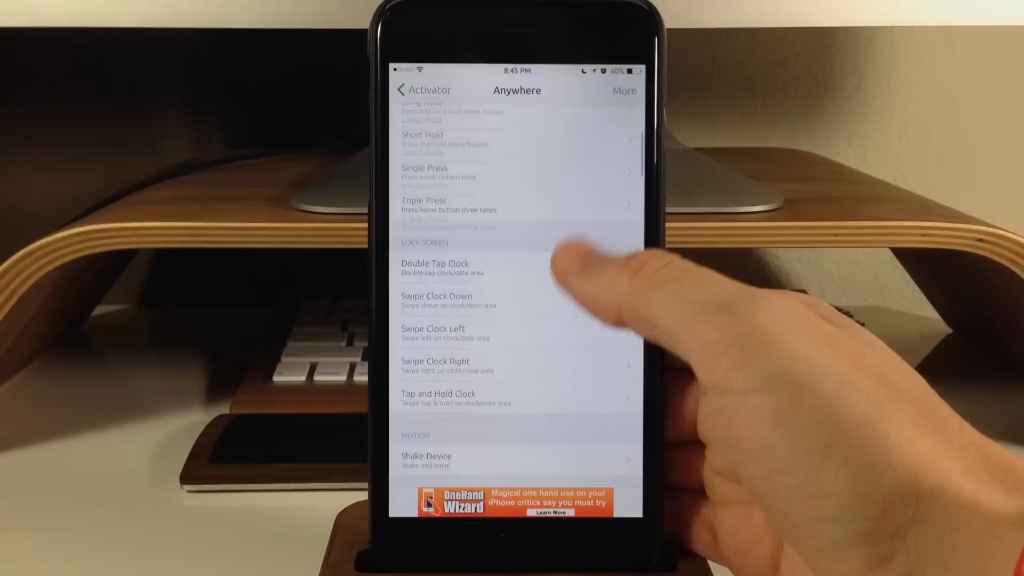
scroll(down, 3)
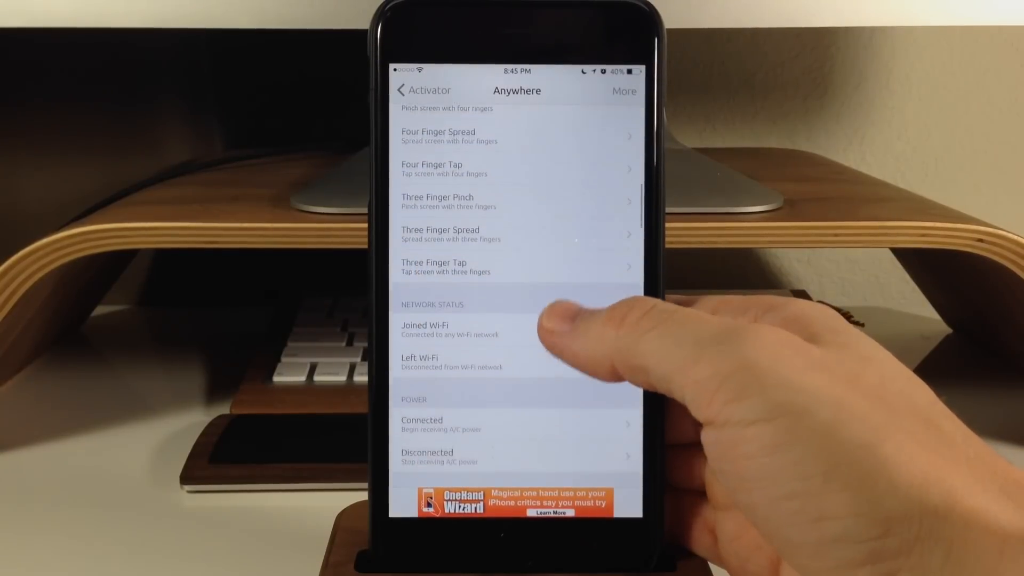
scroll(down, 3)
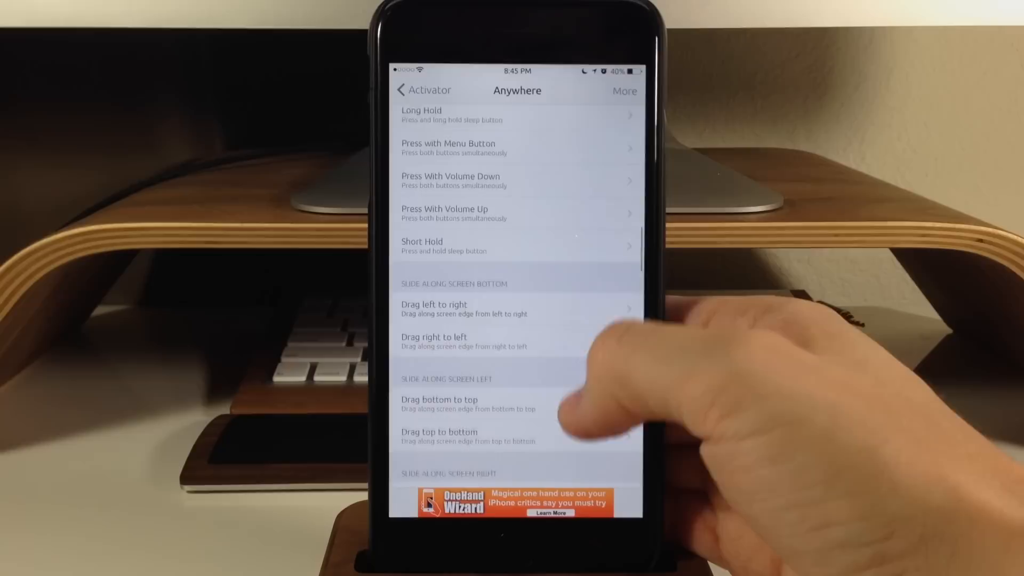
scroll(down, 3)
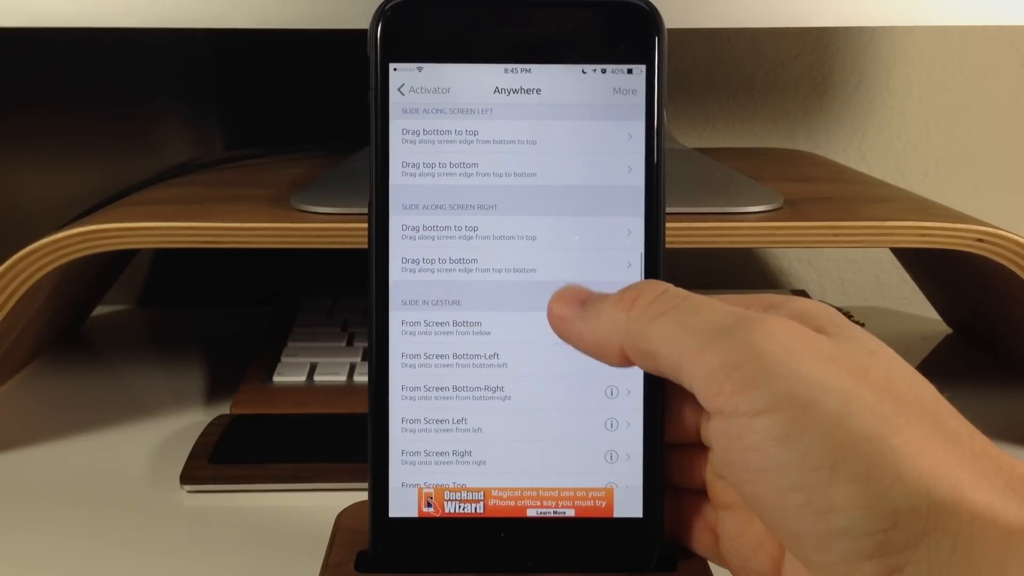
scroll(down, 3)
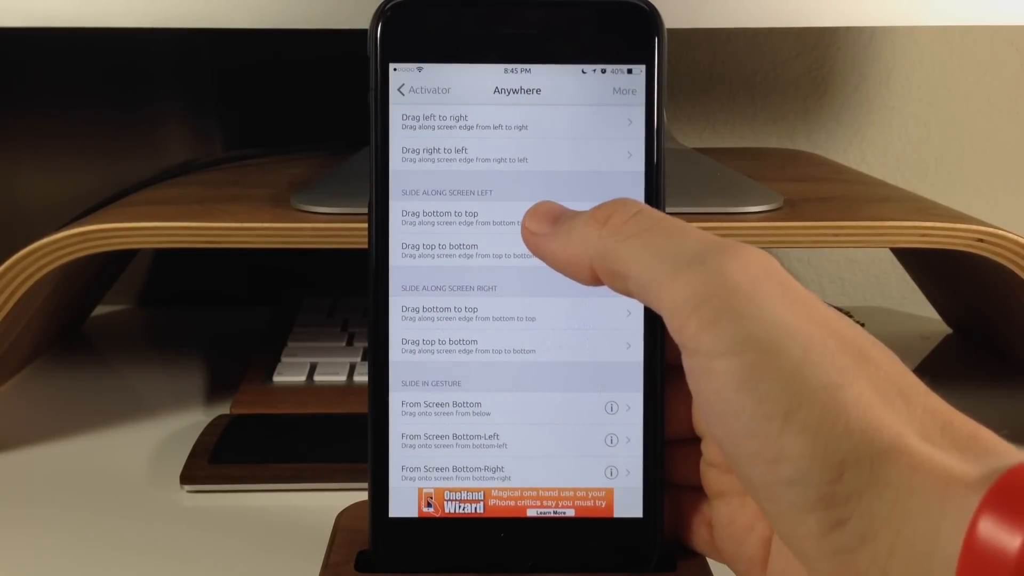
click(470, 217)
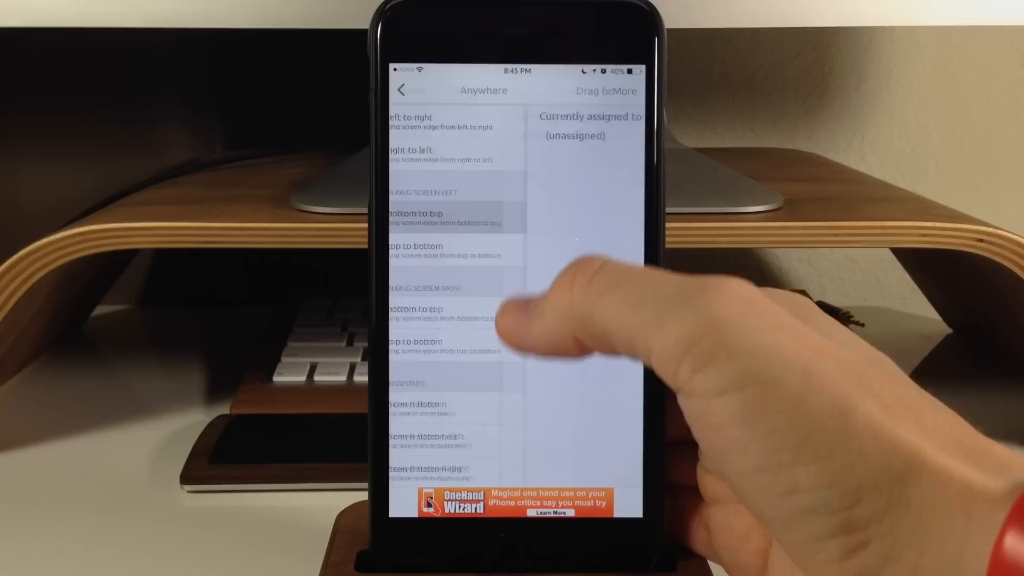
click(434, 218)
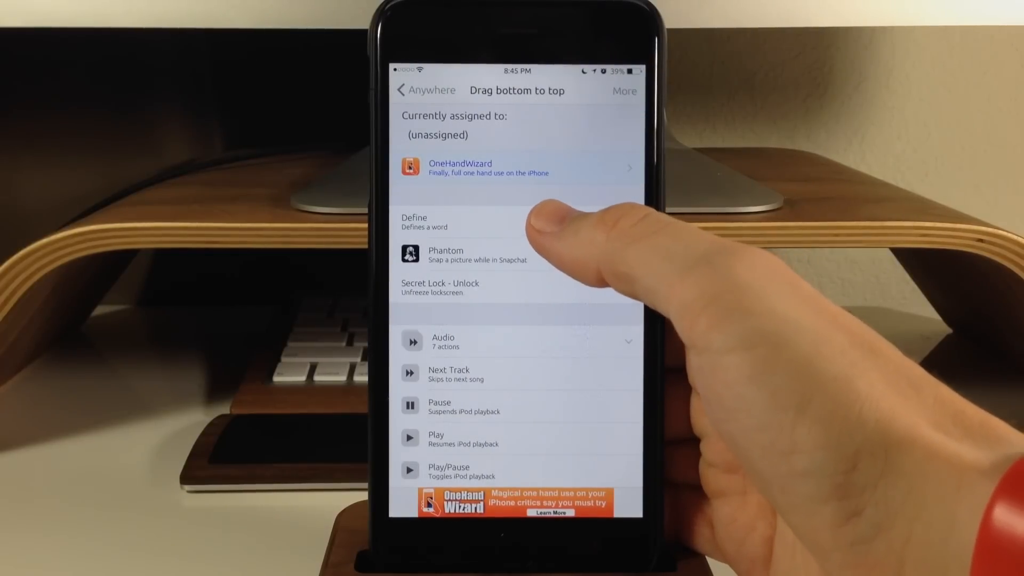
click(425, 222)
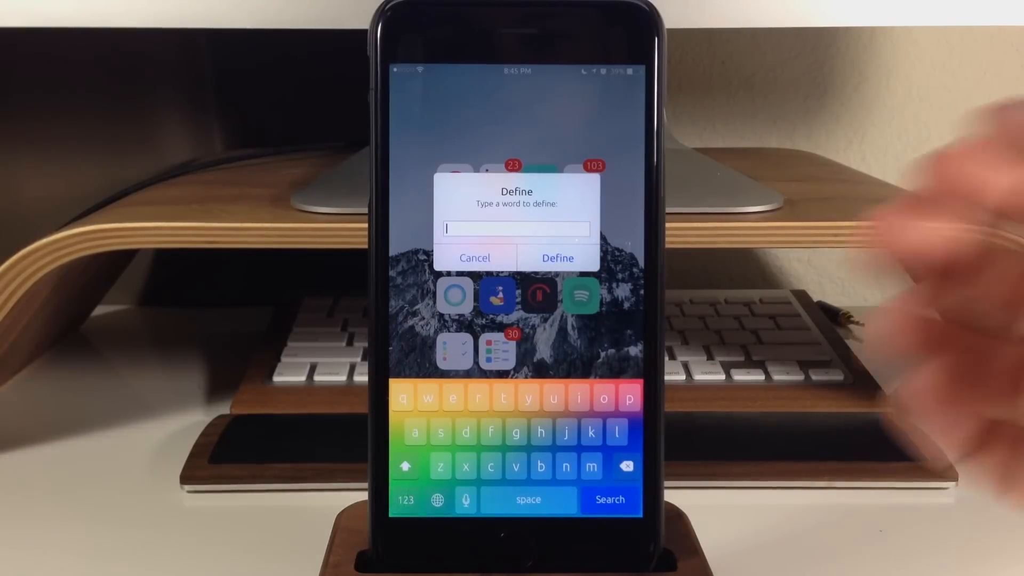
text(test)
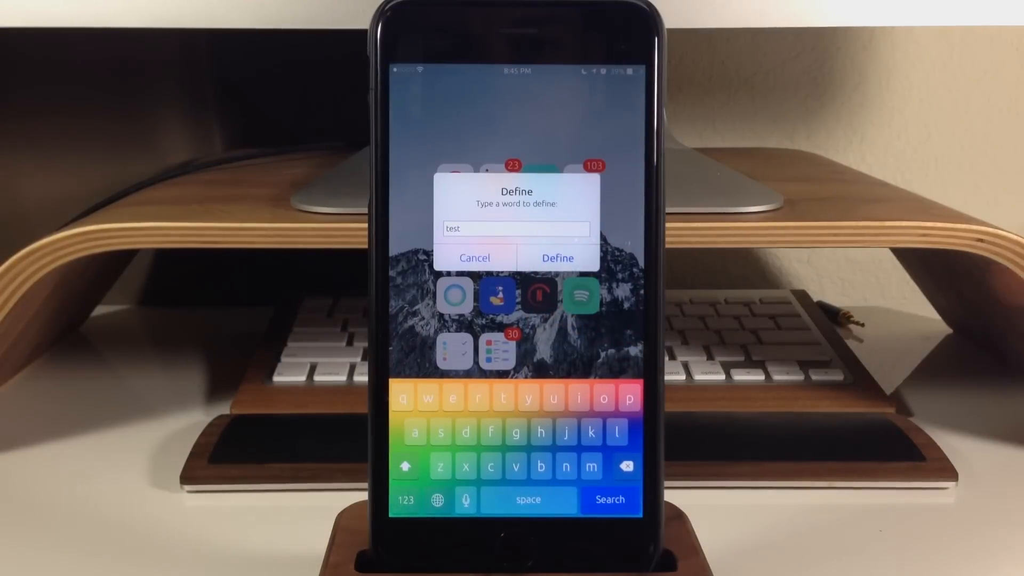
click(556, 258)
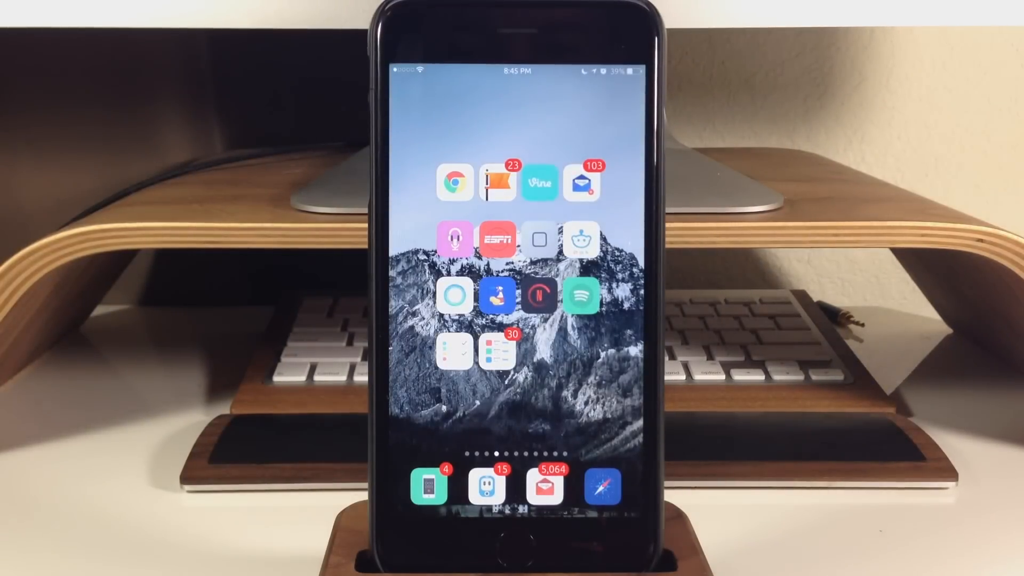
scroll(left, 3)
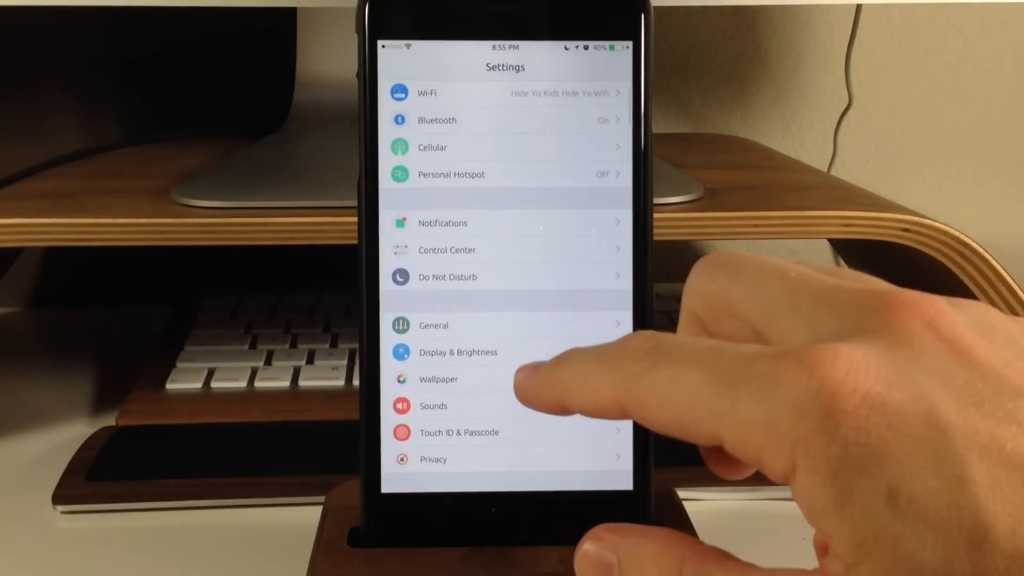
Step: Enter the Wallpaper settings to reach the Dynamic wallpaper collection
click(438, 378)
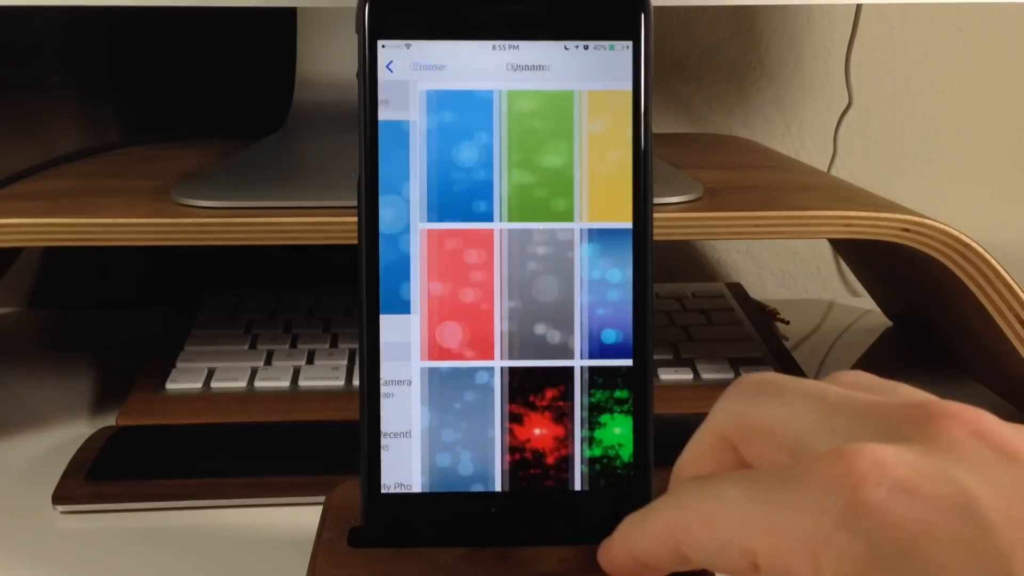
Step: Preview and cancel the red, blue and yellow particle wallpapers, then preview the multicolour one
scroll(down, 3)
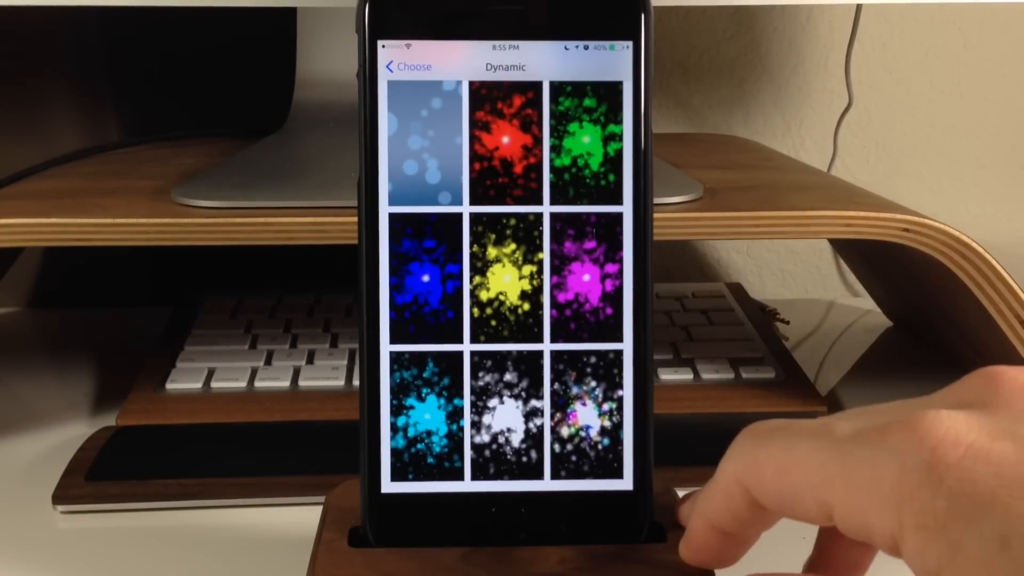
click(504, 140)
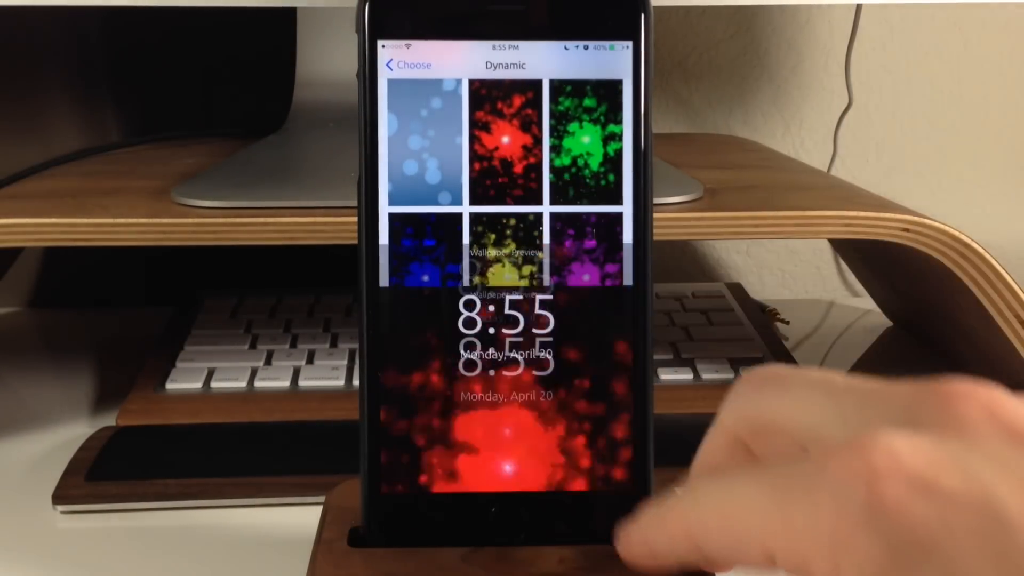
click(505, 142)
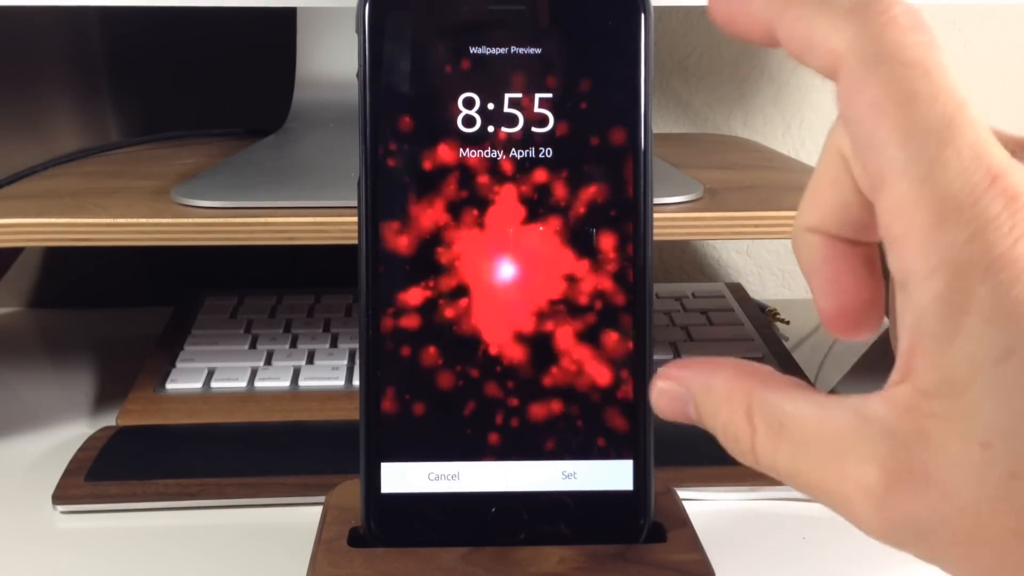
click(567, 475)
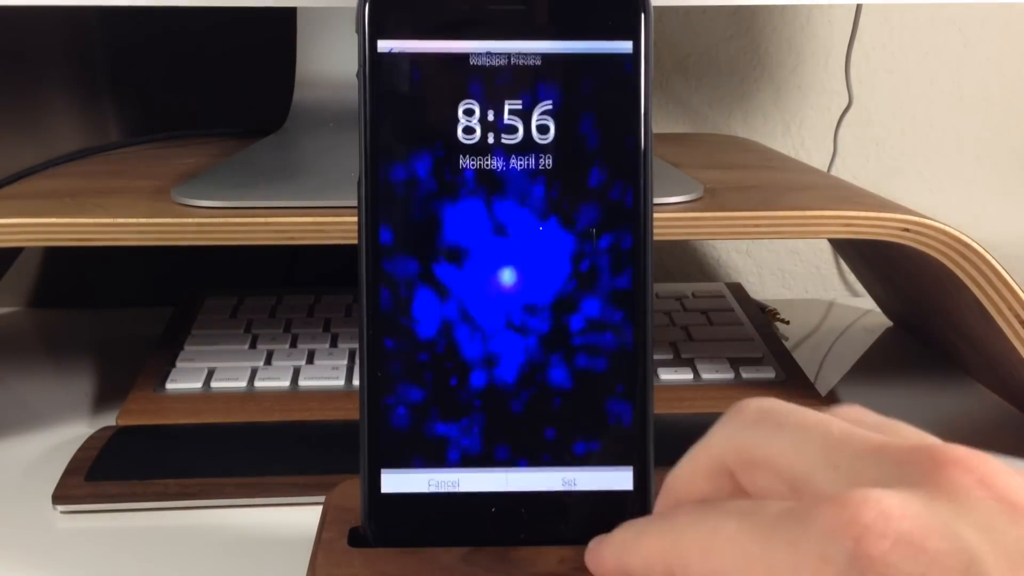
click(443, 483)
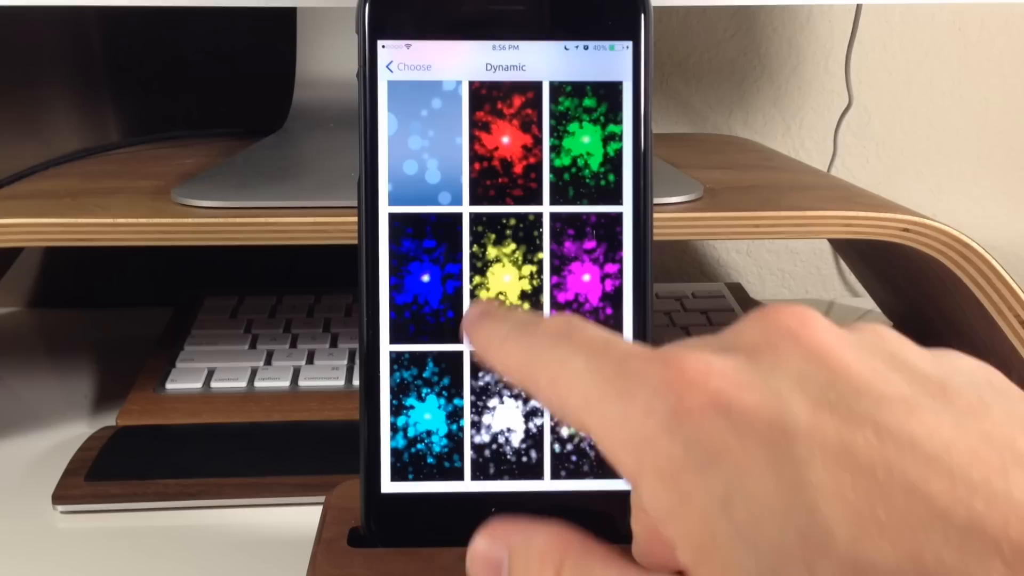
click(504, 278)
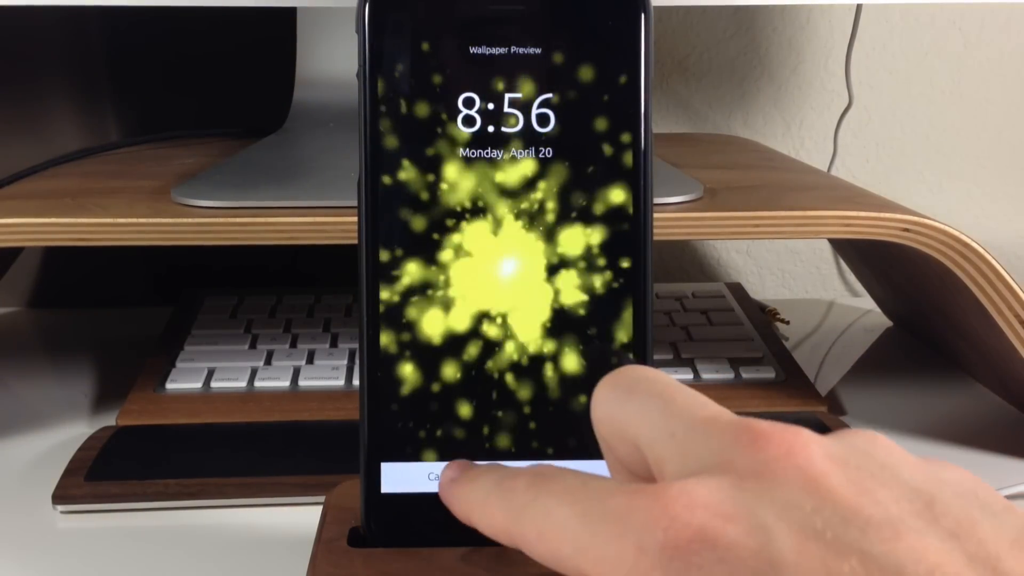
click(437, 476)
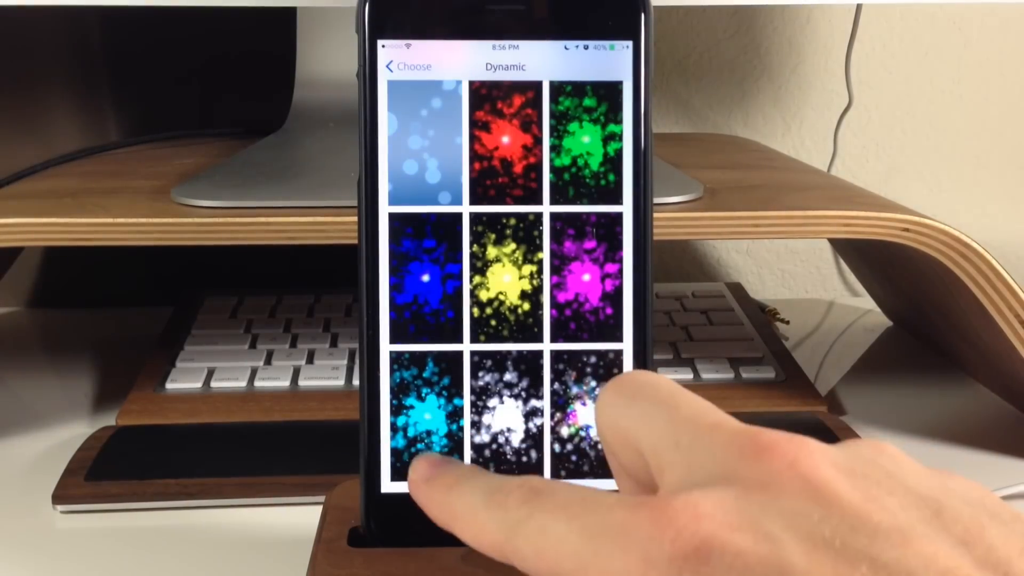
click(425, 411)
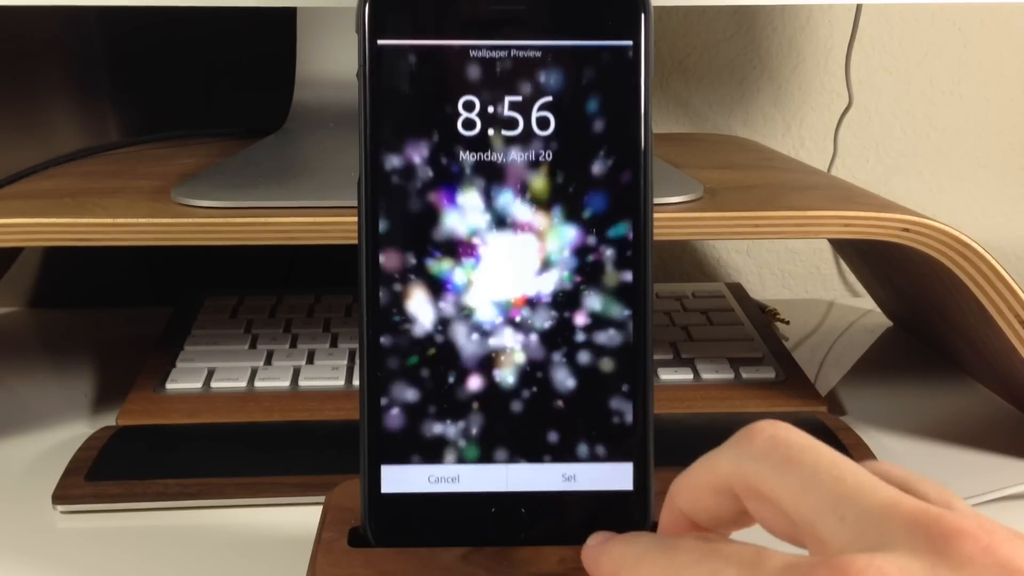
Step: Set the multicolour particle wallpaper for both lock screen and home screen
click(570, 477)
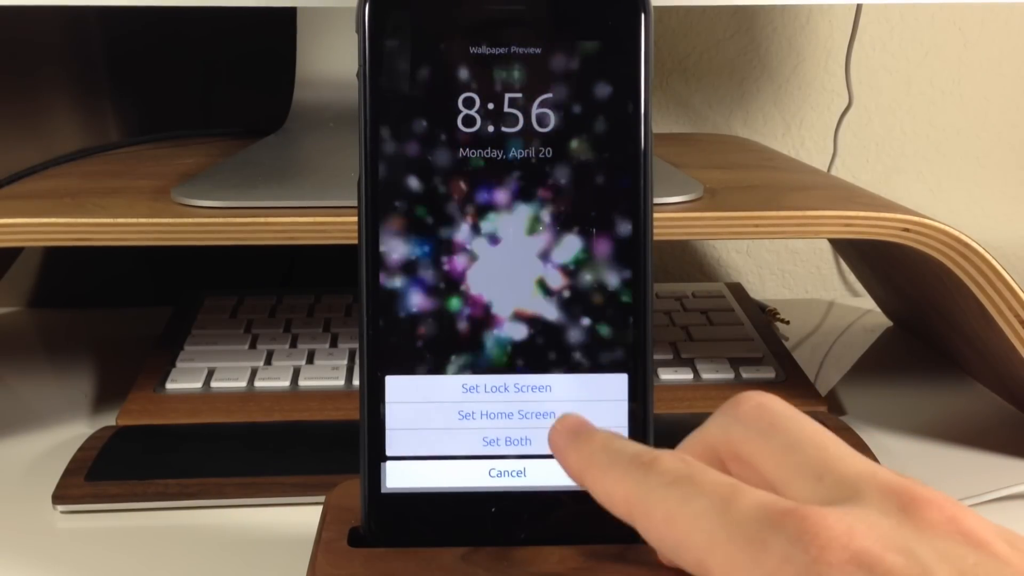
click(506, 473)
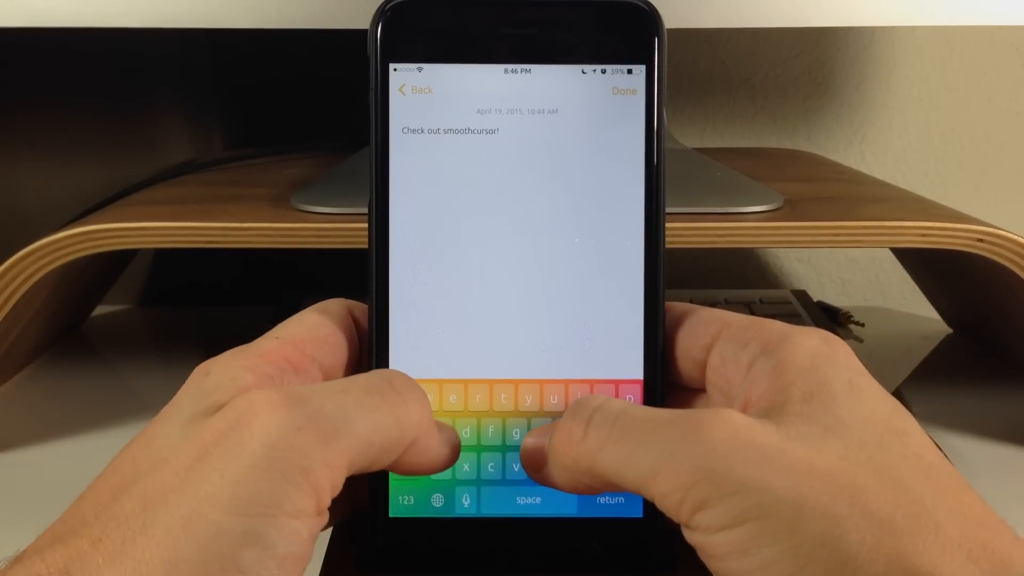
Step: Add a second note line reading 'hey guys what's up' to show SmoothCursor
text(hey)
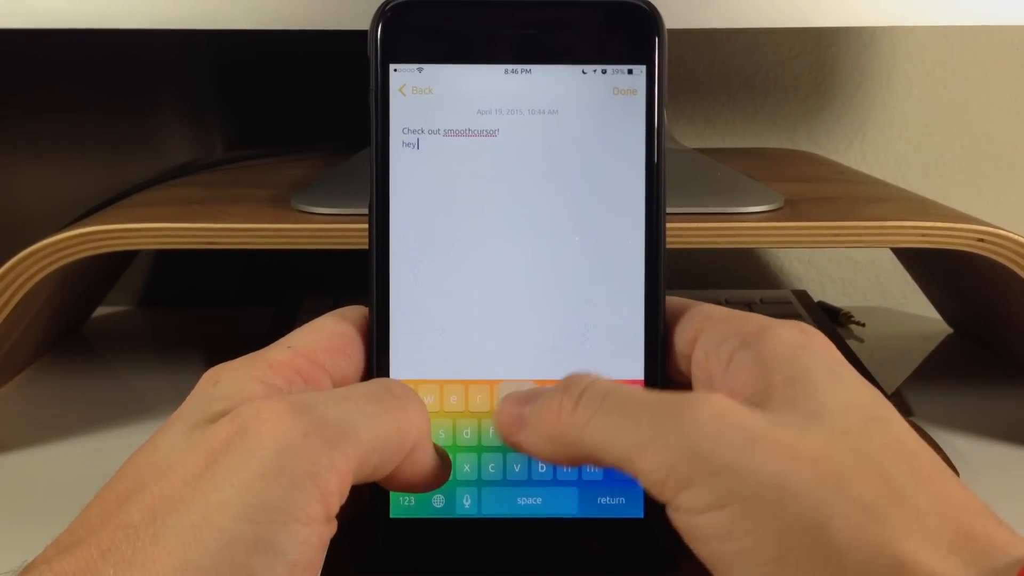
text(guys what's up)
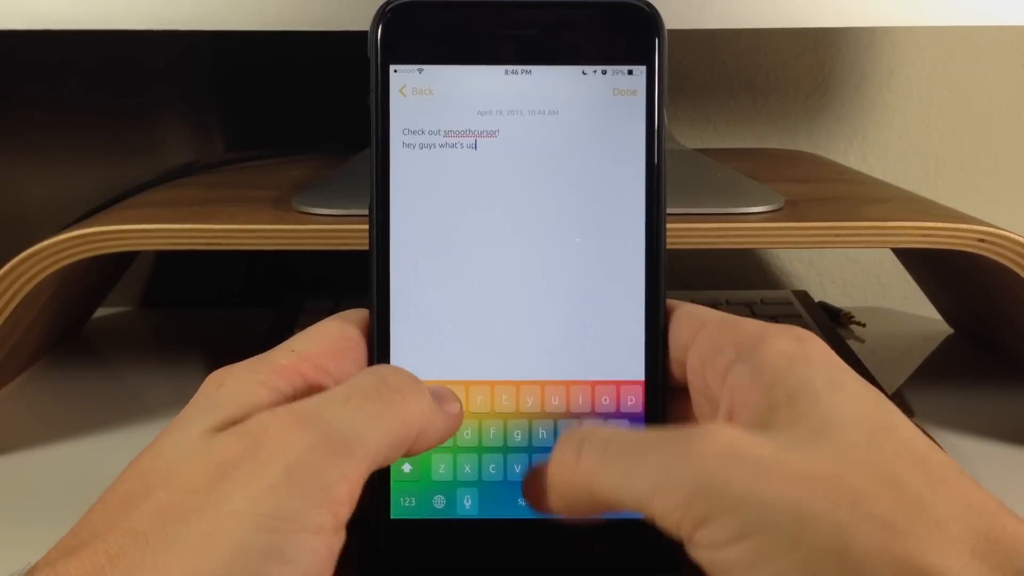